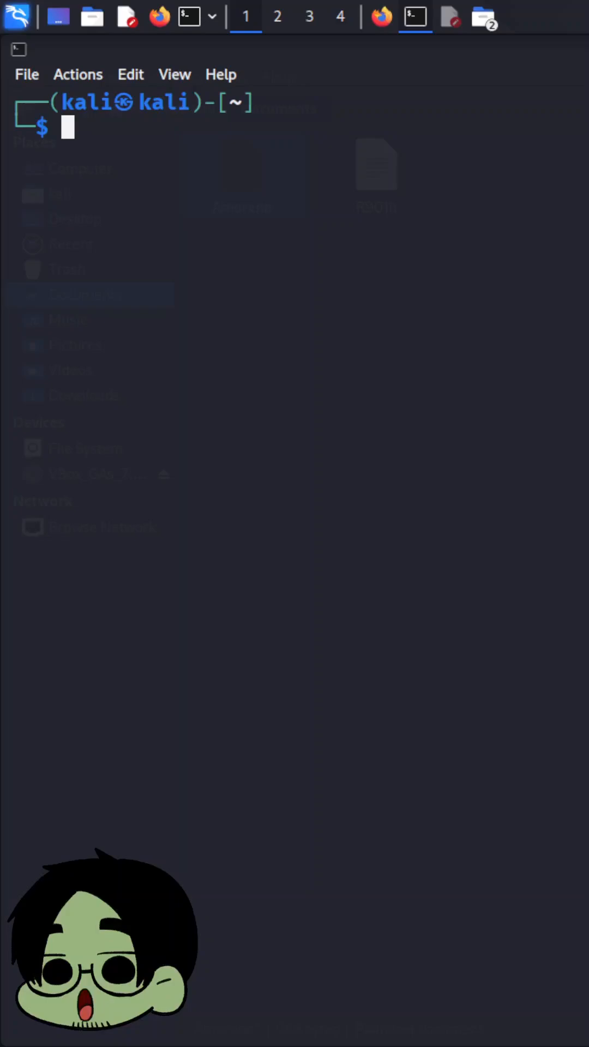
pyautogui.moveTo(437, 309)
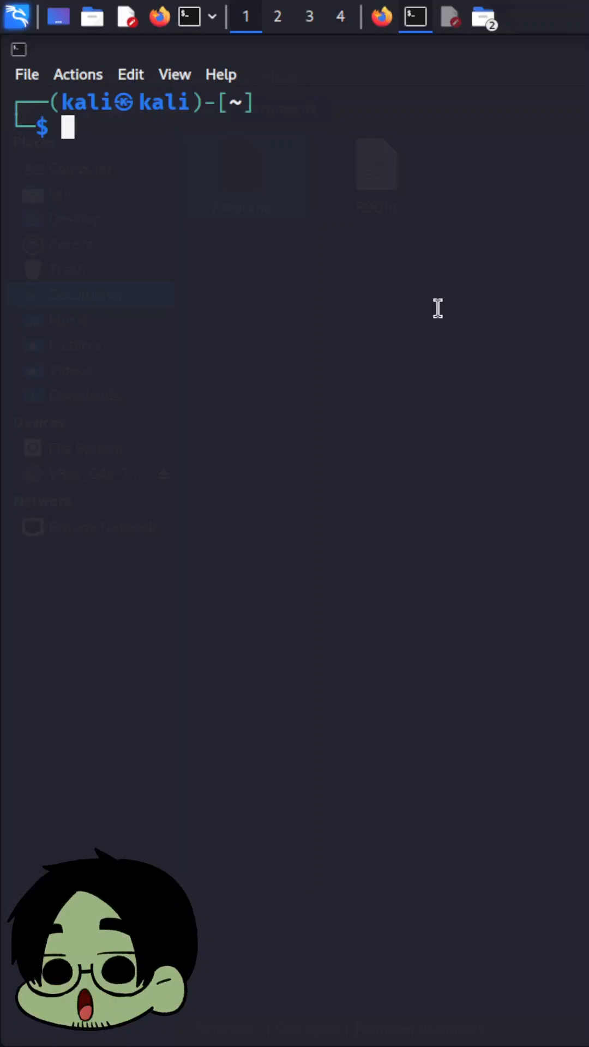
# - Make a holehe folder, create a Python venv in ~/holehe and activate it via its bin/activate script
pyautogui.write('mkdir holhe')
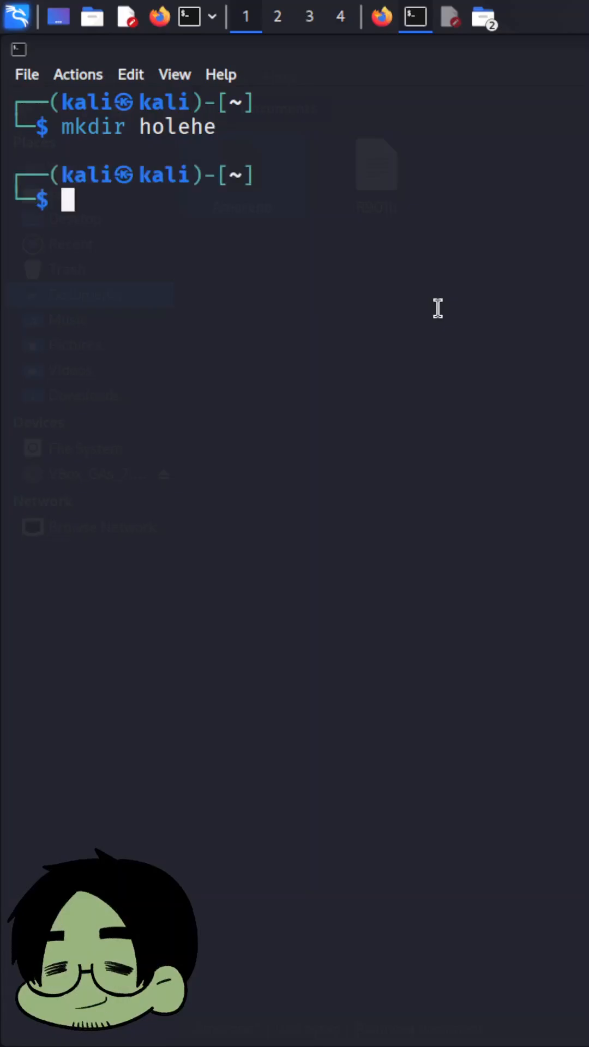
pyautogui.write('python3 -m venv ~/holhe')
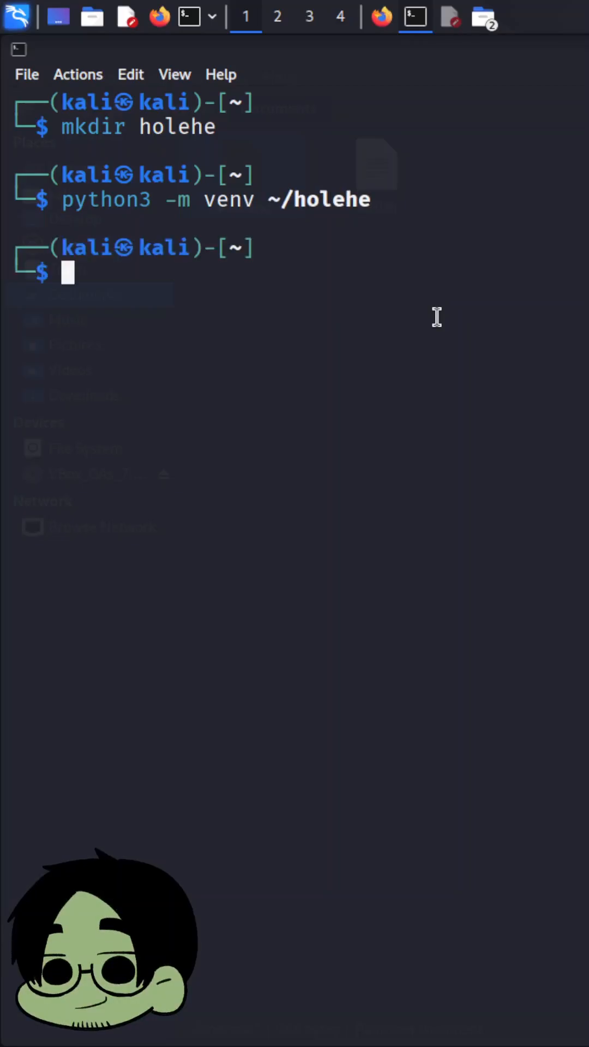
pyautogui.write('soucr')
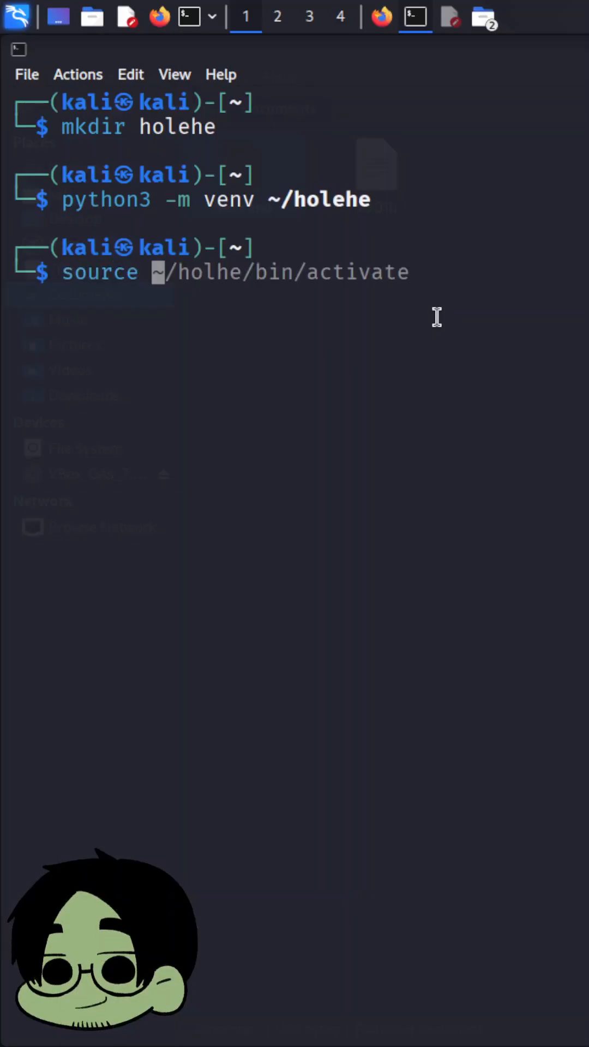
pyautogui.press('BackSpace')
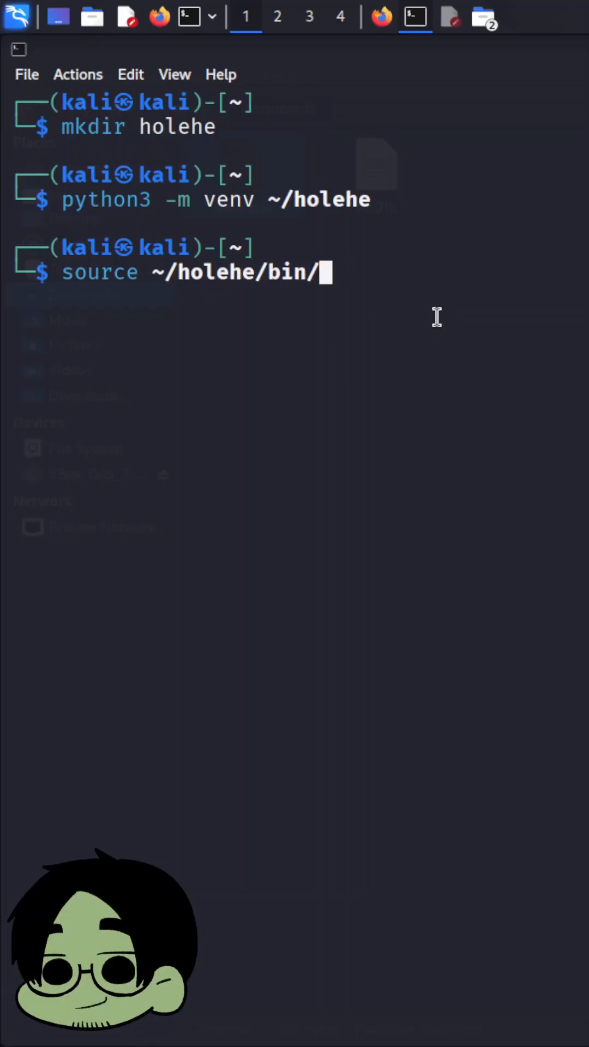
pyautogui.write('activate')
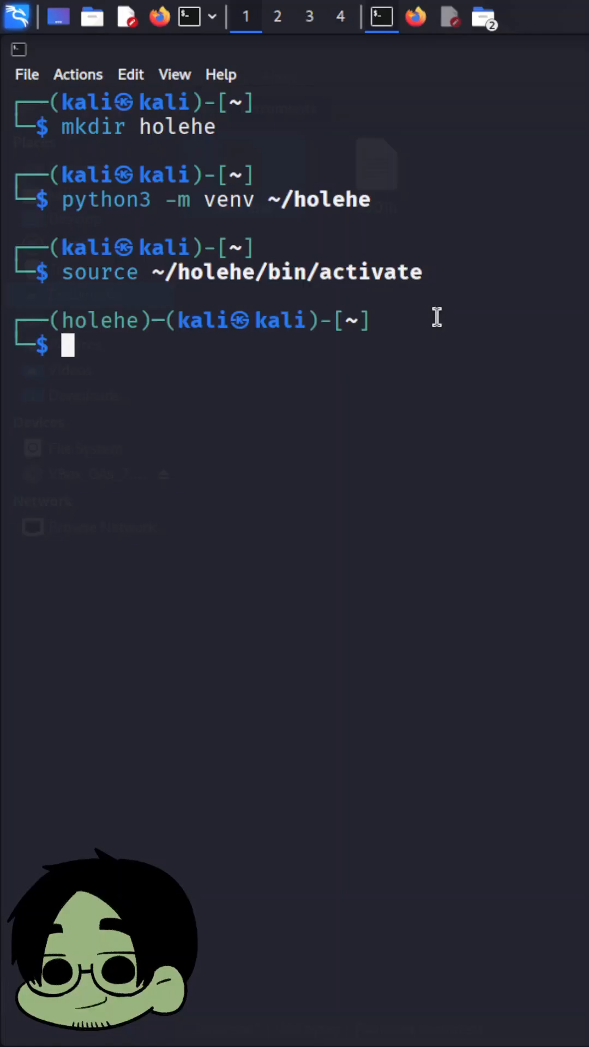
# - Install holehe and its dependencies with pip3 install holehe in the active environment
pyautogui.write('pip3 install holehe')
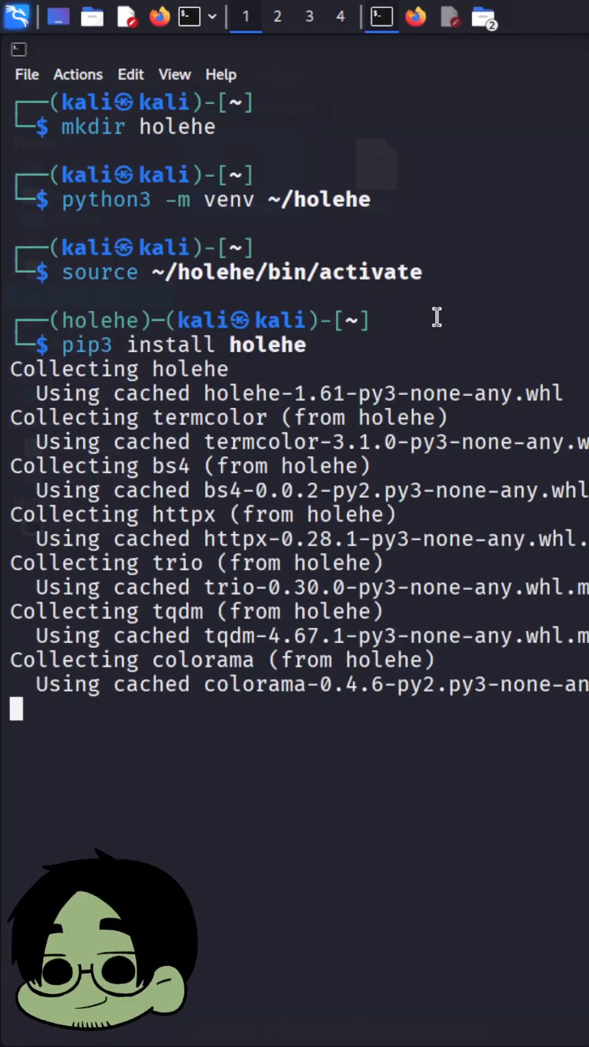
pyautogui.scroll(-3)
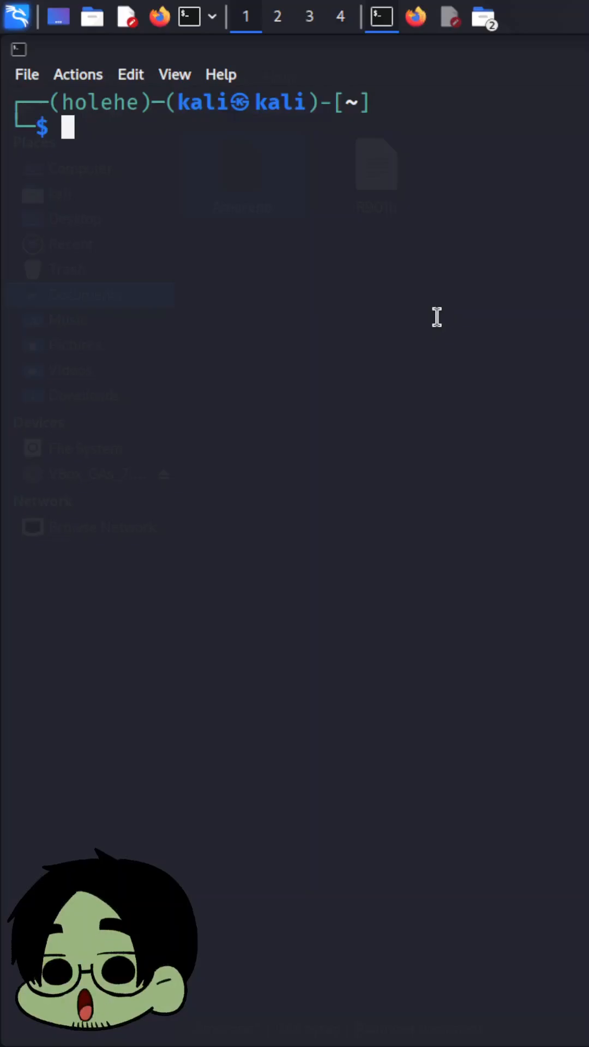
# - Run holehe -h to print version 1.61 usage, the email argument and its options
pyautogui.write('holehe=')
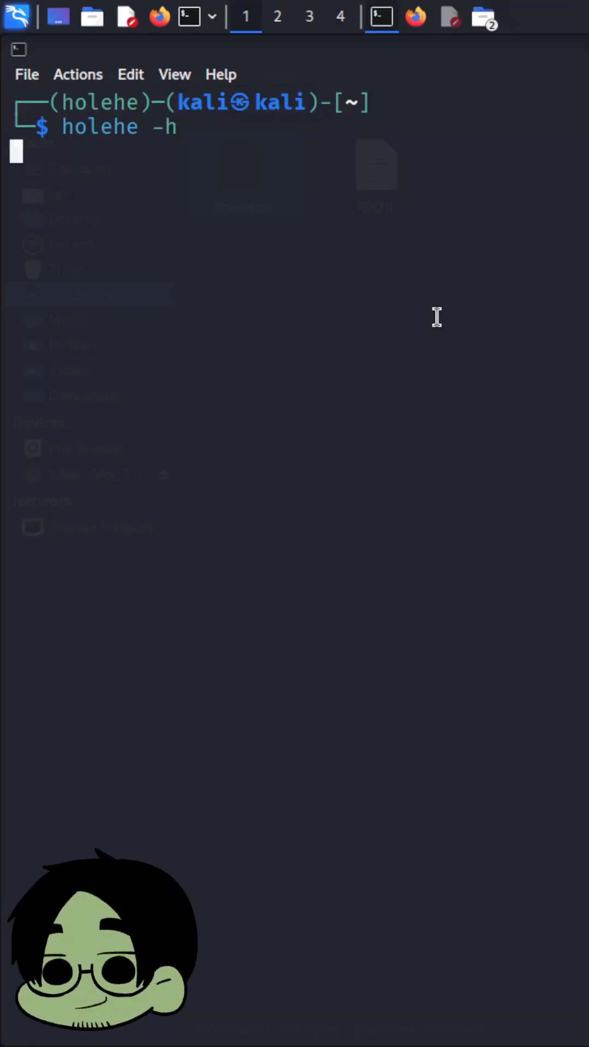
pyautogui.press('Return')
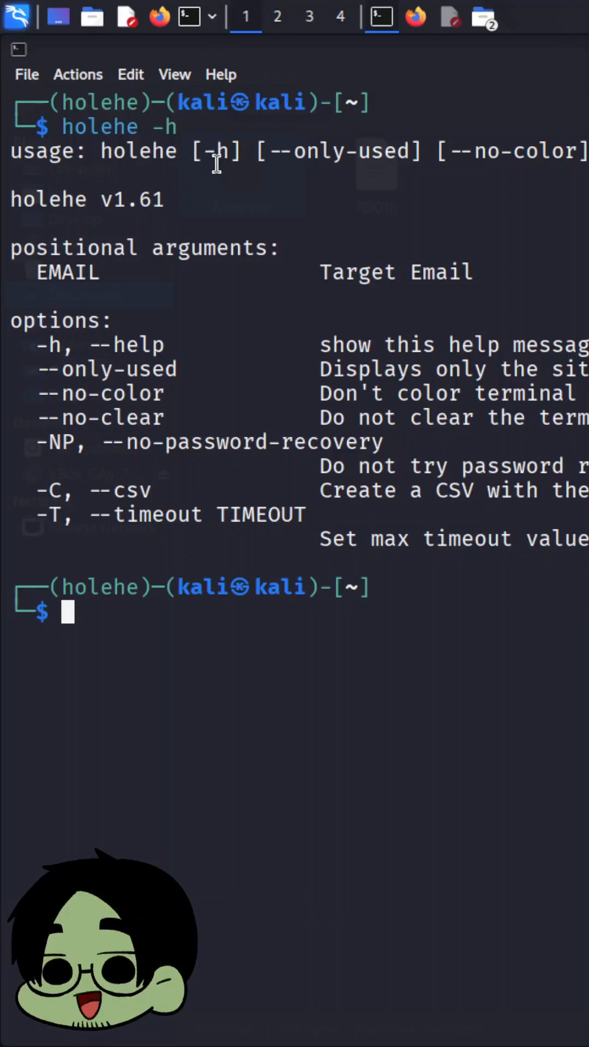
pyautogui.moveTo(47, 343)
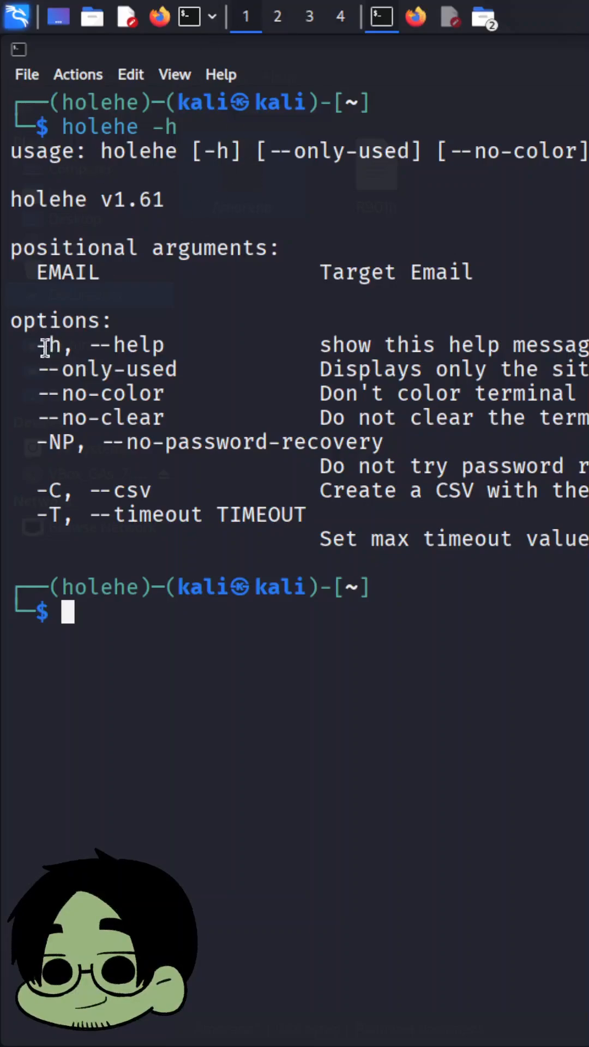
pyautogui.moveTo(416, 393)
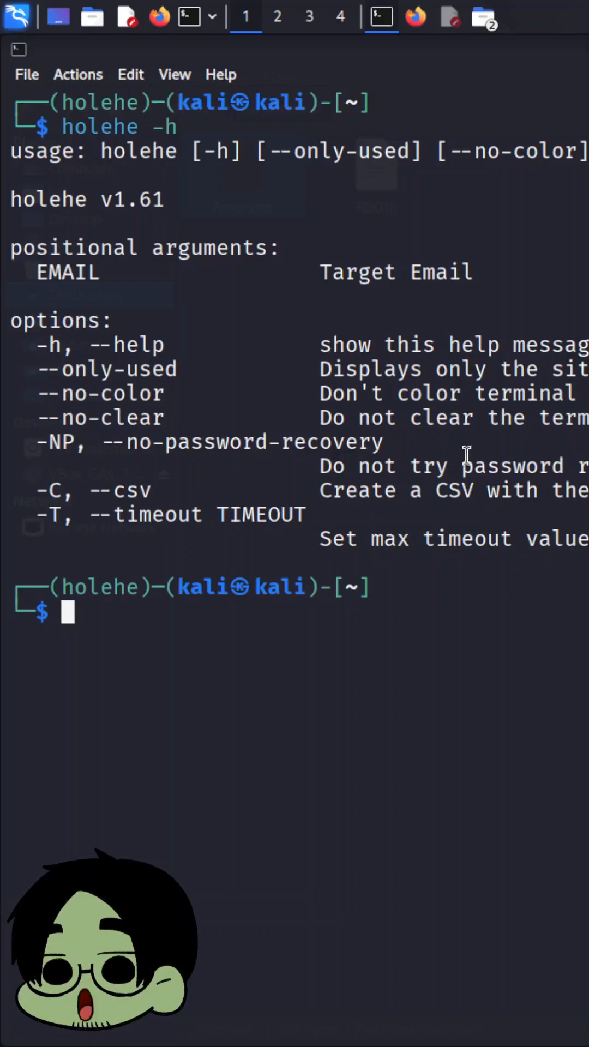
pyautogui.moveTo(462, 427)
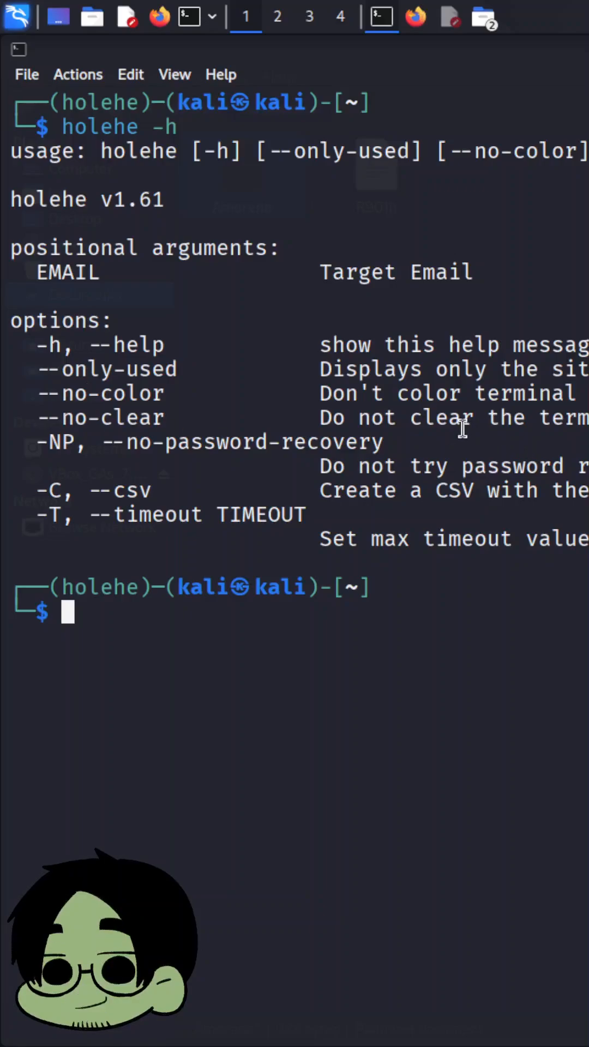
pyautogui.moveTo(365, 449)
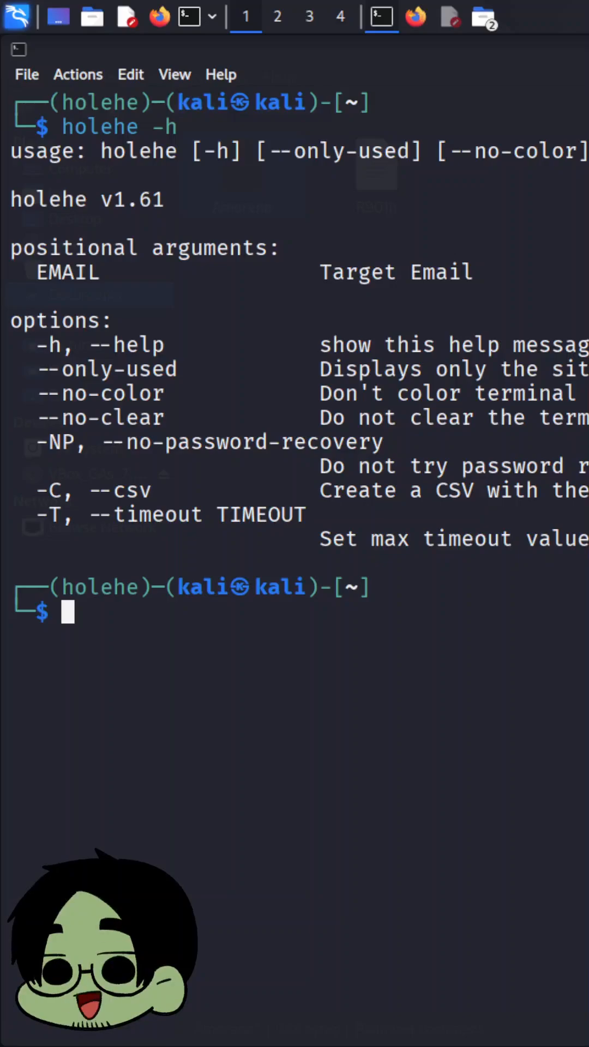
pyautogui.write('holehe -h')
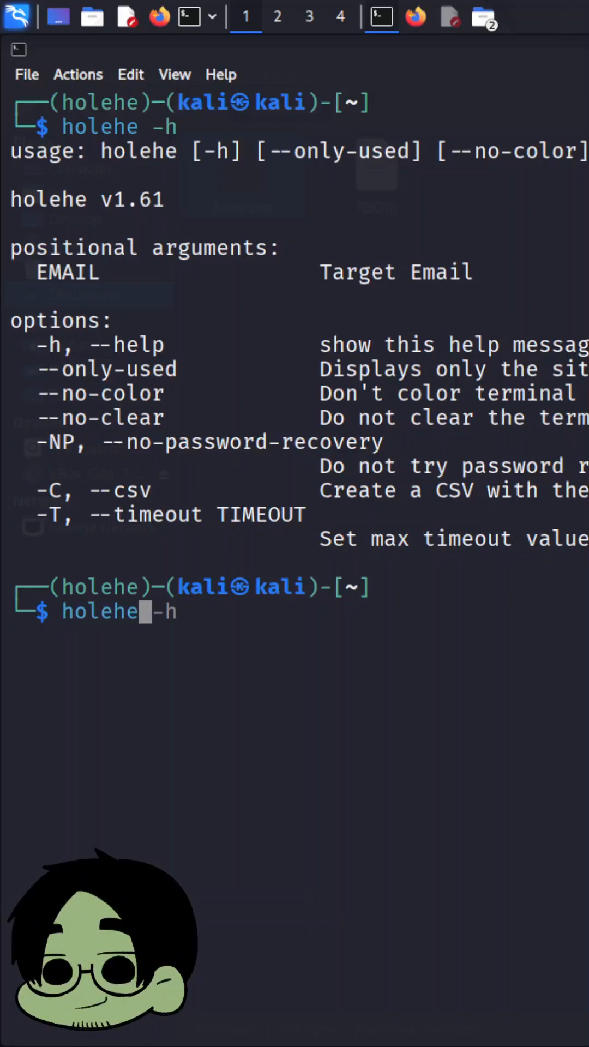
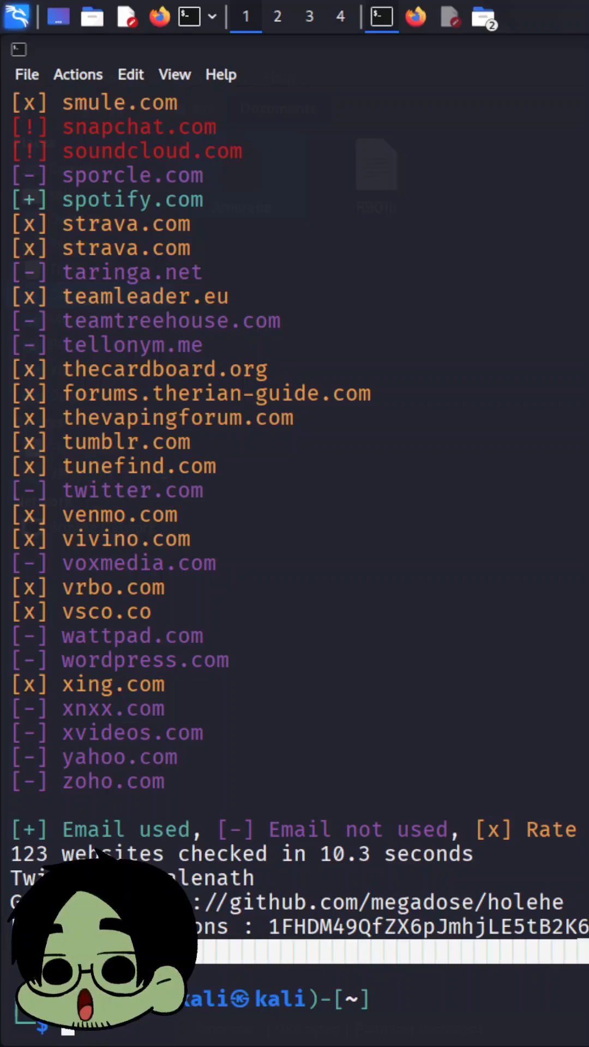
pyautogui.moveTo(387, 644)
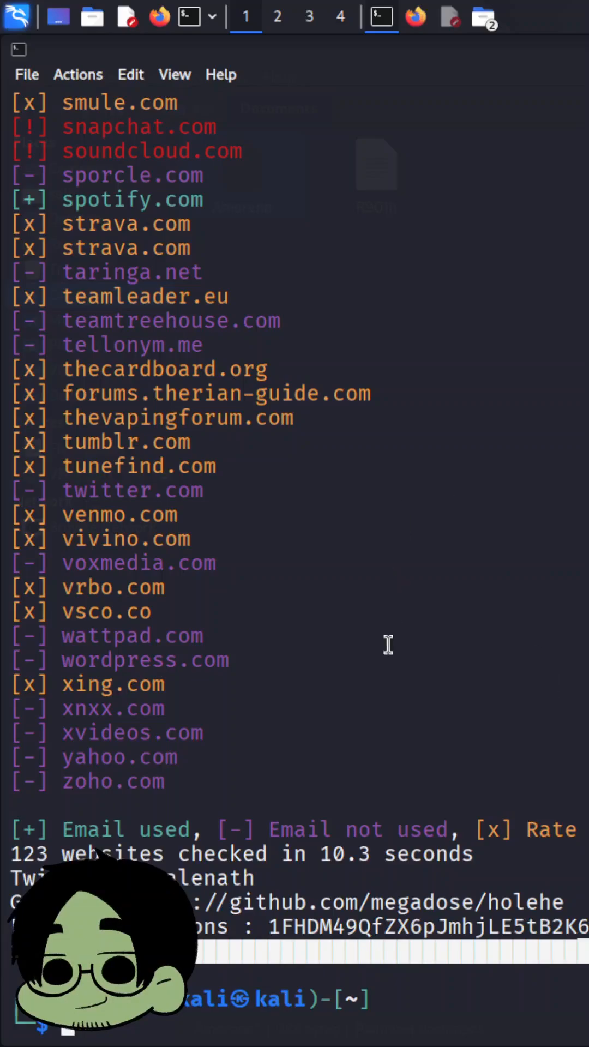